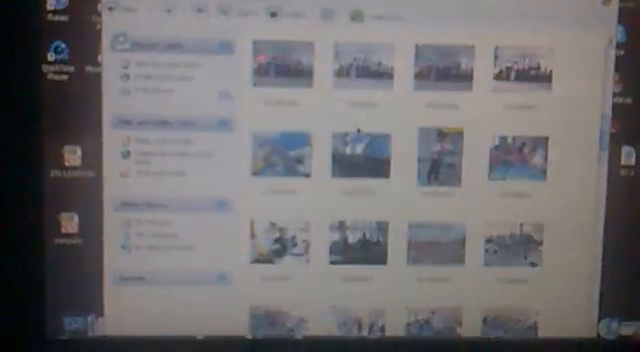
{"action": "scroll", "scroll_direction": "down", "scroll_amount": 3}
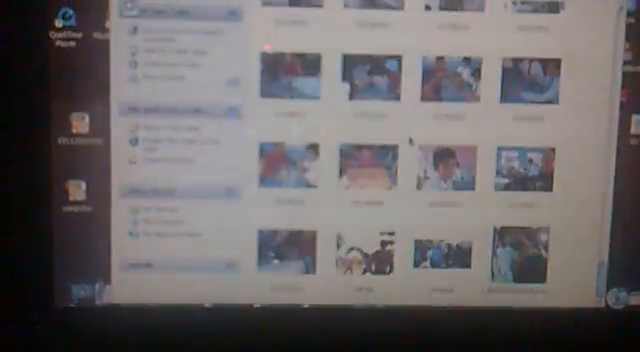